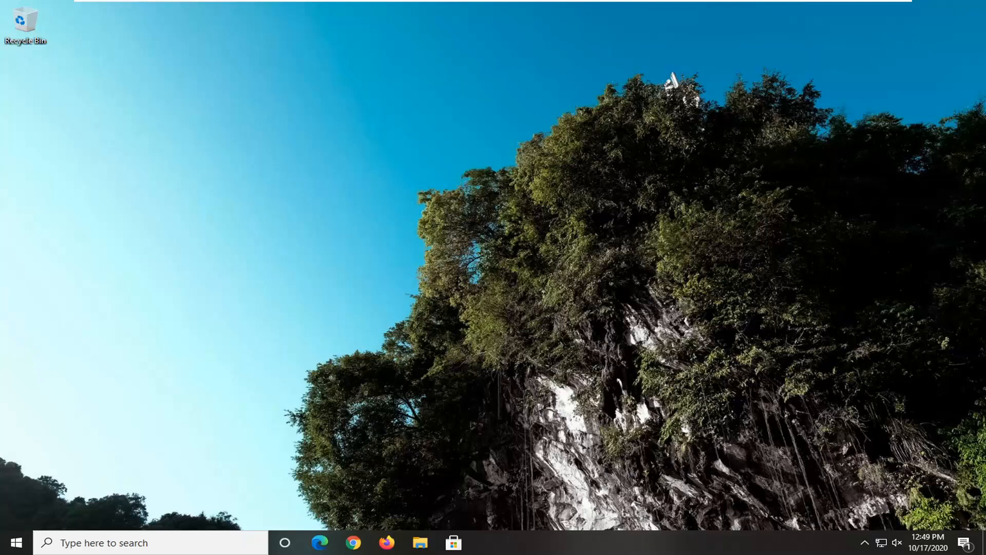
{"action": "mouse_move", "coordinate": [576, 345]}
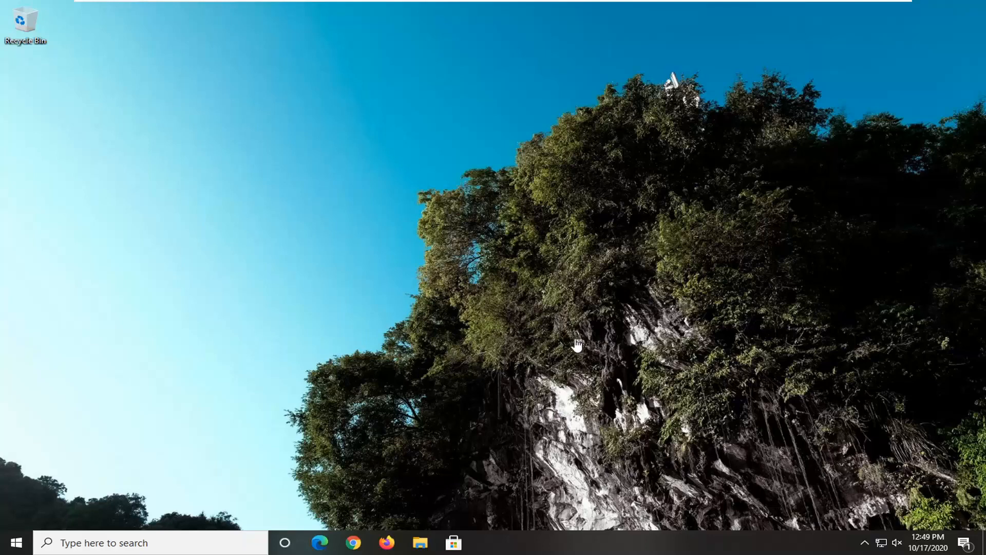
{"action": "mouse_move", "coordinate": [688, 245]}
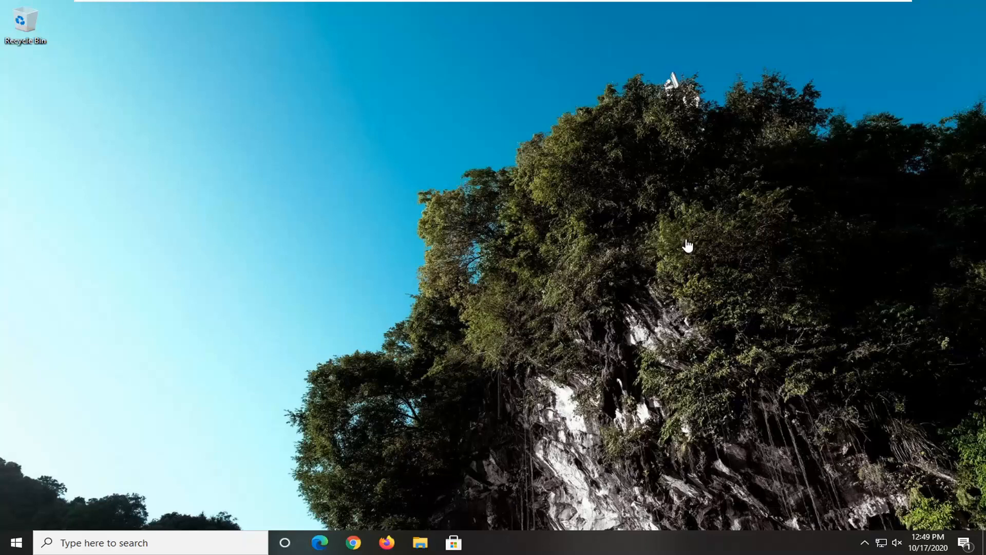
{"action": "mouse_move", "coordinate": [729, 228]}
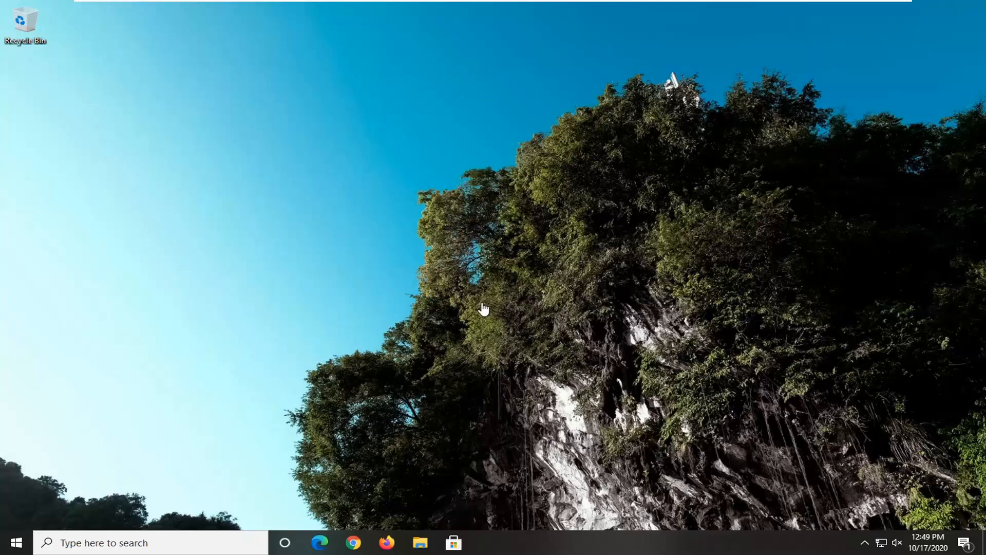
{"action": "mouse_move", "coordinate": [663, 333]}
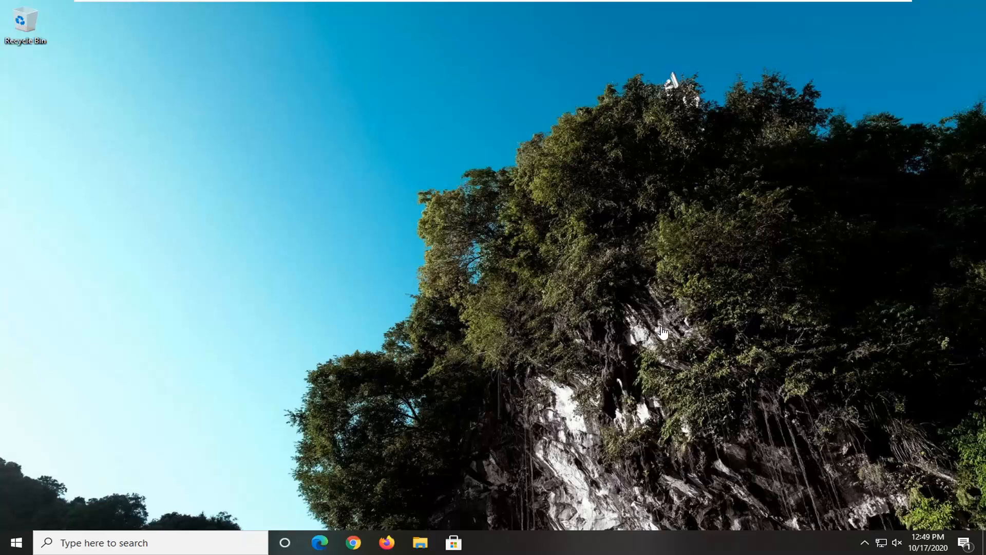
{"action": "mouse_move", "coordinate": [563, 244]}
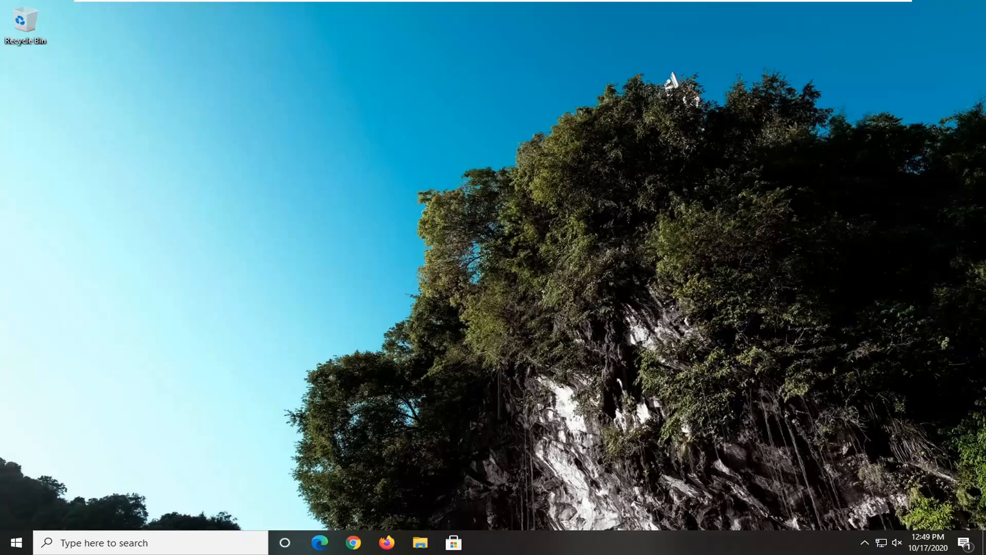
Step: Launch Registry Editor as administrator from a Start search for 'reg' and approve the UAC prompt
{"action": "left_click", "coordinate": [16, 542]}
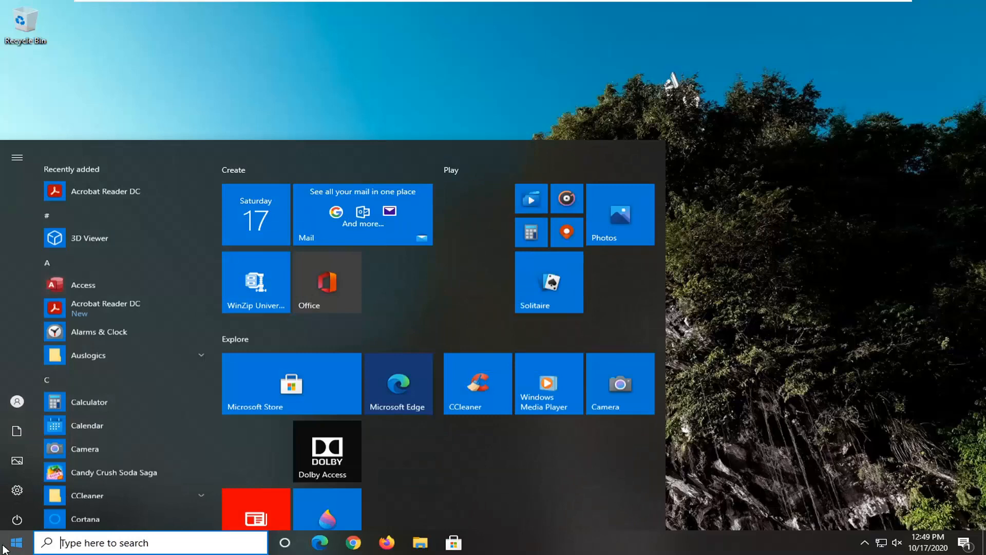
{"action": "type", "text": "regedit"}
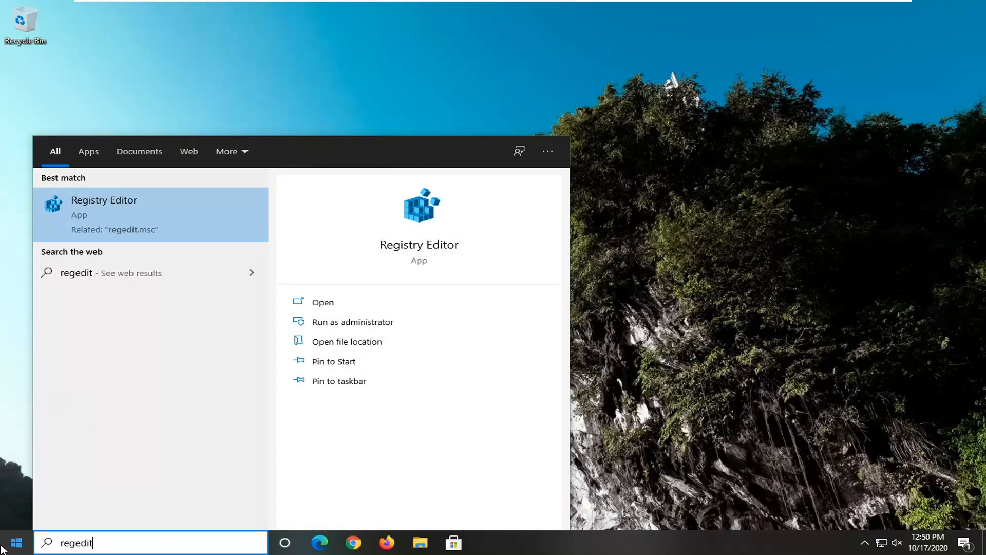
{"action": "right_click", "coordinate": [116, 213]}
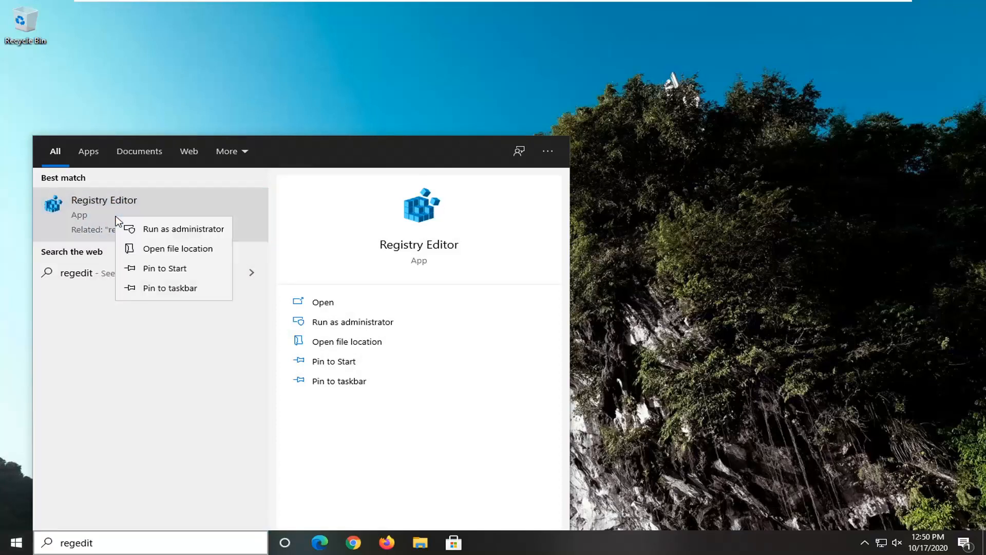
{"action": "left_click", "coordinate": [184, 228]}
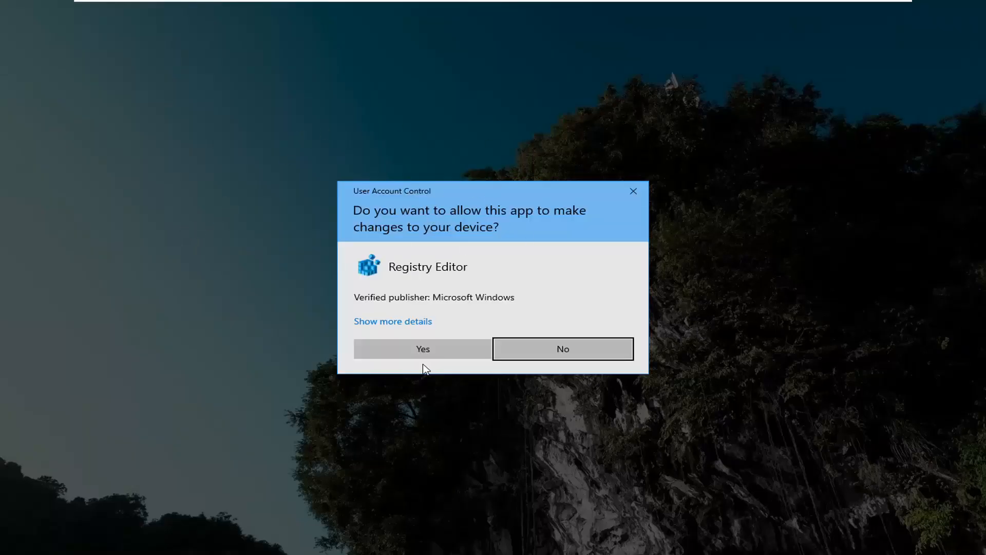
{"action": "left_click", "coordinate": [422, 348]}
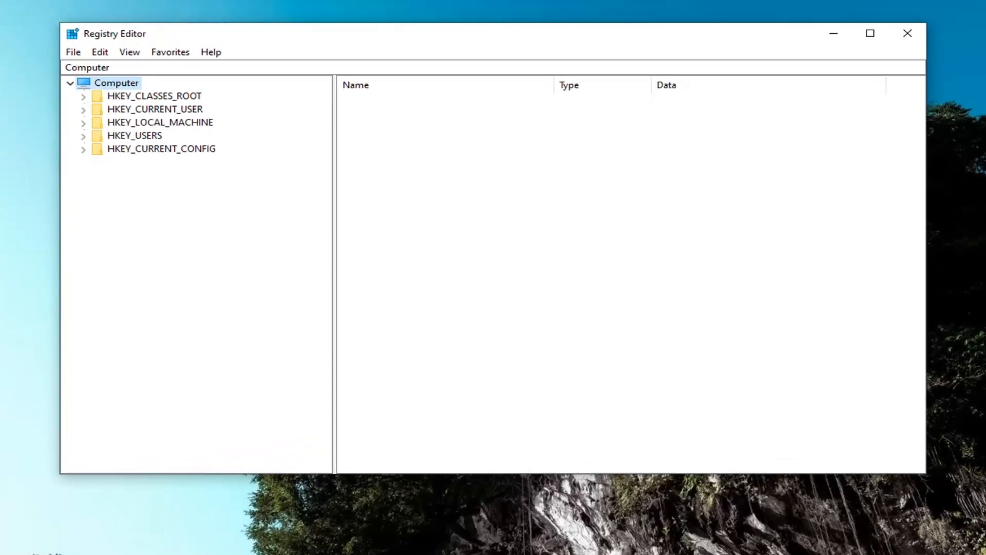
{"action": "mouse_move", "coordinate": [190, 207]}
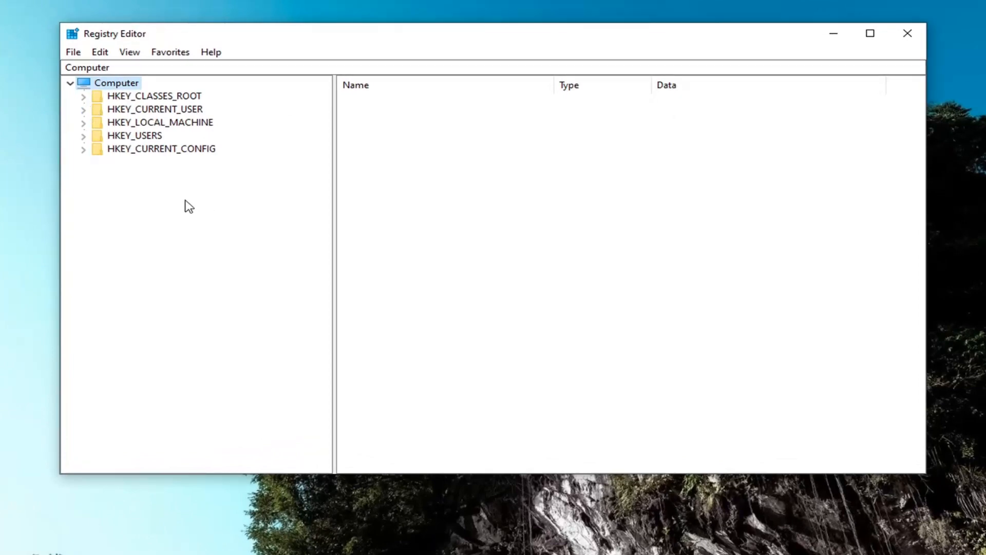
{"action": "mouse_move", "coordinate": [153, 208]}
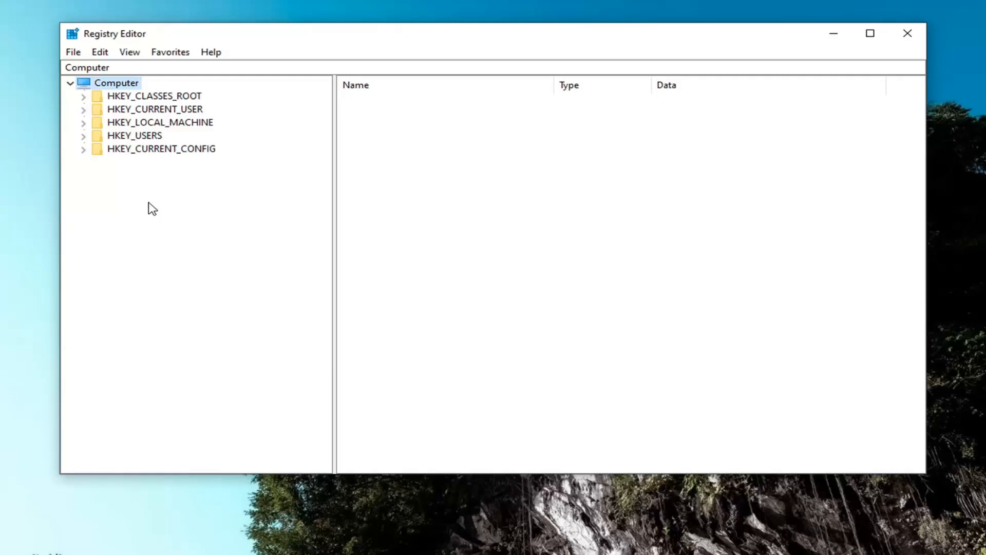
Step: Begin a File > Export backup of the whole registry, then cancel it without saving
{"action": "left_click", "coordinate": [72, 52]}
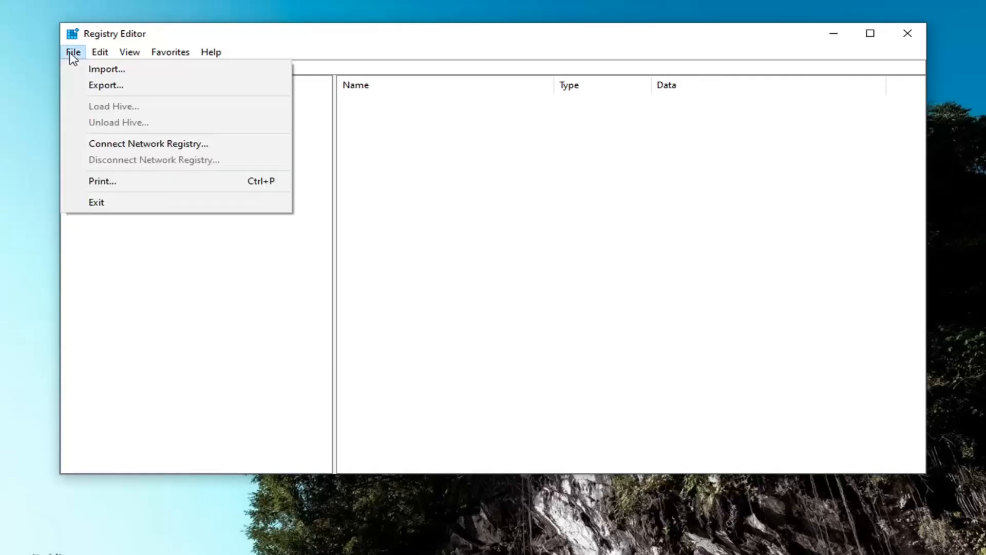
{"action": "mouse_move", "coordinate": [107, 68]}
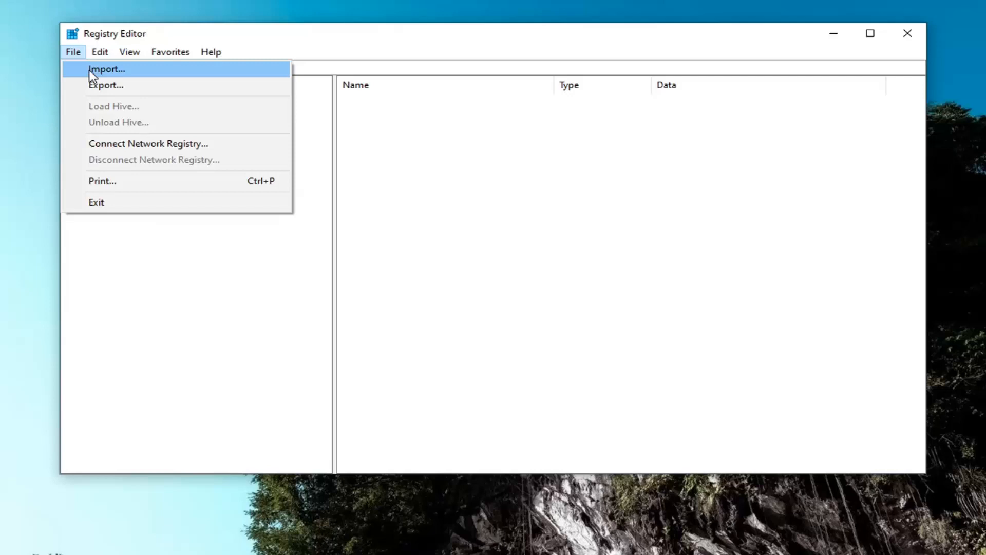
{"action": "left_click", "coordinate": [105, 85]}
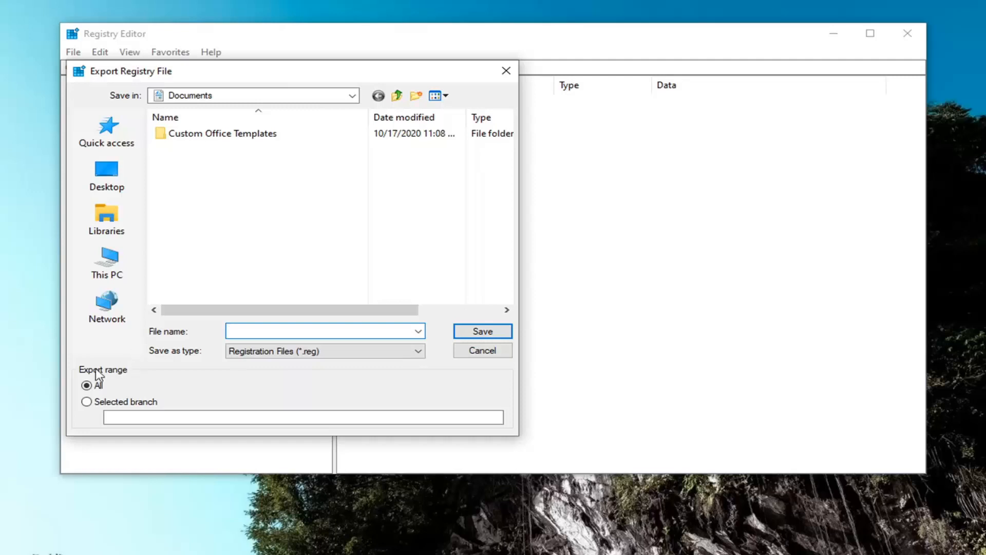
{"action": "left_click", "coordinate": [86, 385]}
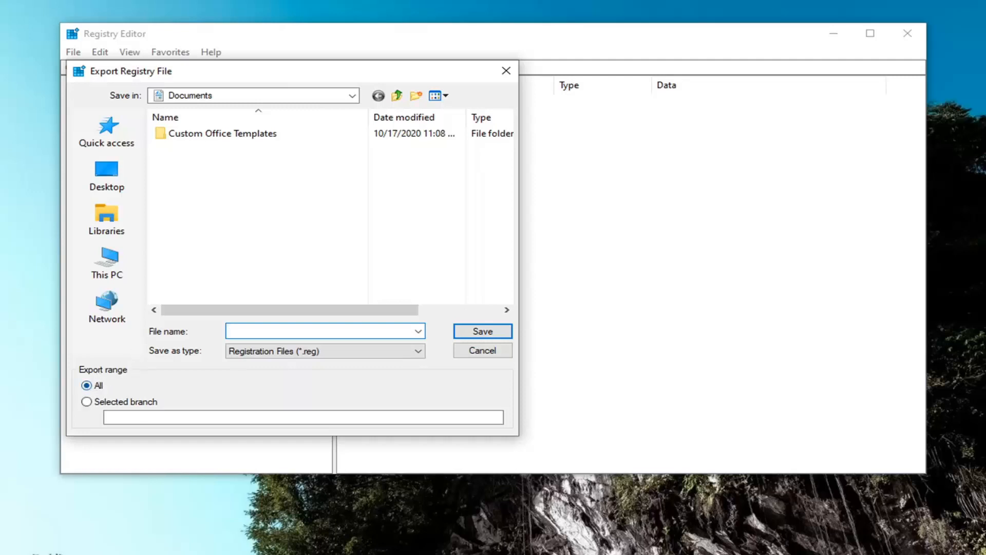
{"action": "left_click", "coordinate": [106, 262]}
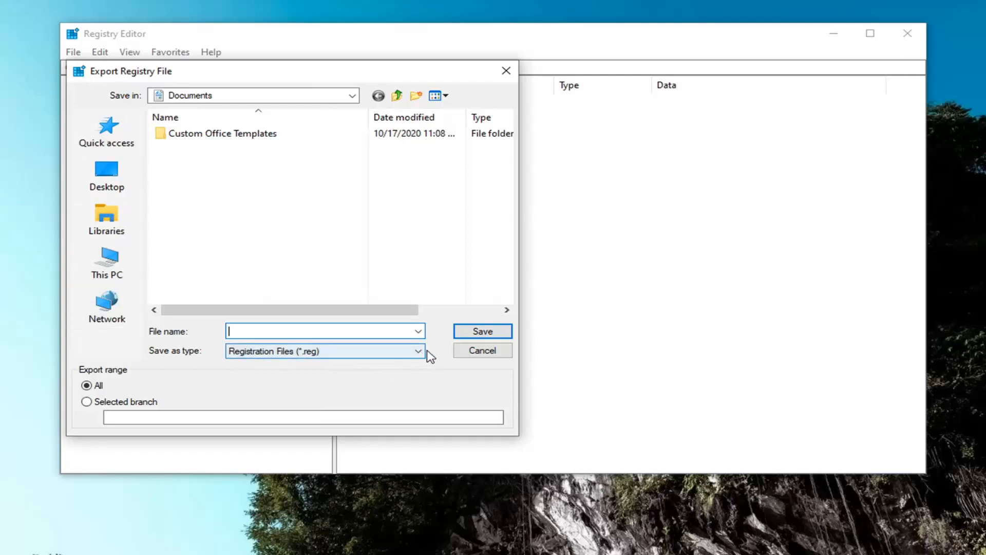
{"action": "left_click", "coordinate": [481, 350]}
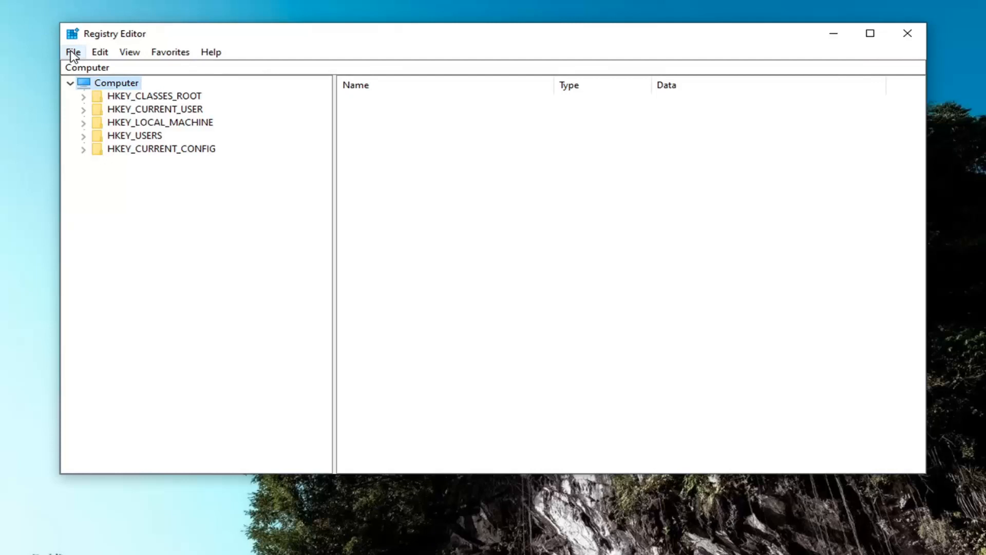
Step: Bring up the File > Import registry file dialog and cancel it, returning to the hive tree
{"action": "left_click", "coordinate": [73, 51]}
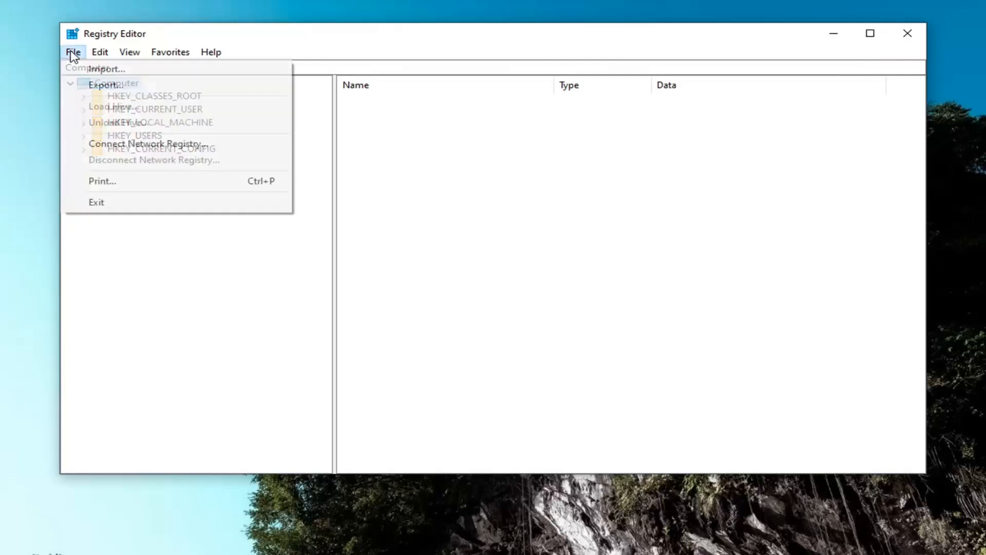
{"action": "left_click", "coordinate": [106, 69]}
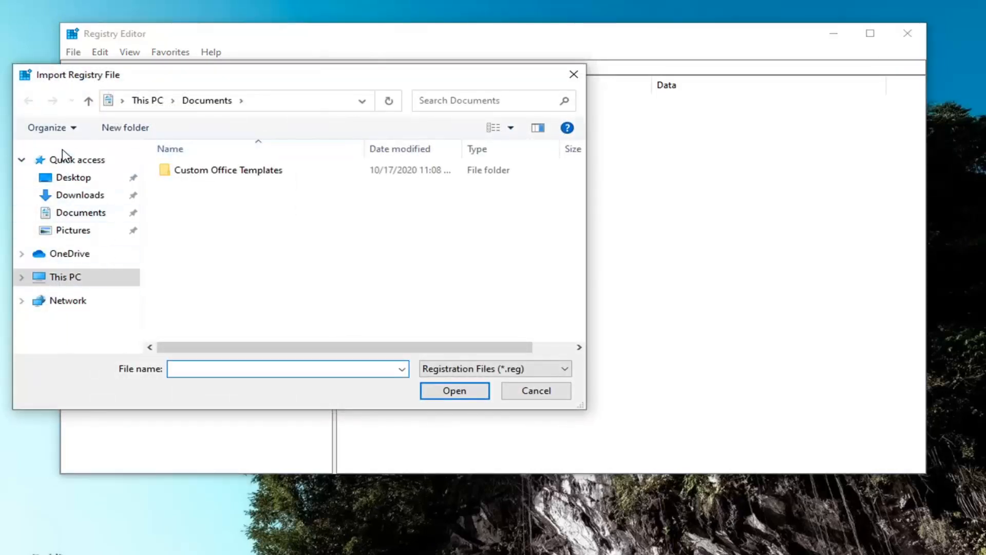
{"action": "left_click", "coordinate": [73, 177]}
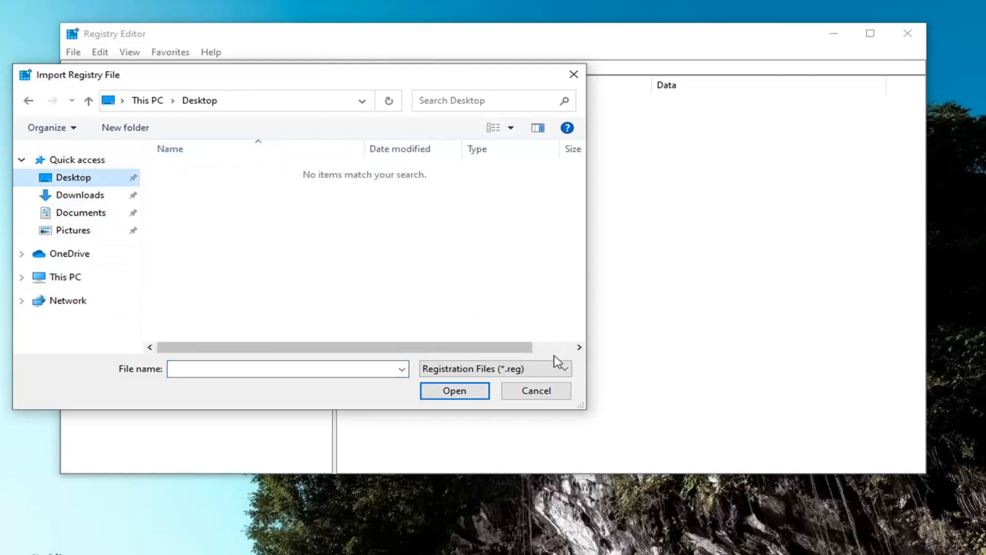
{"action": "left_click", "coordinate": [535, 390]}
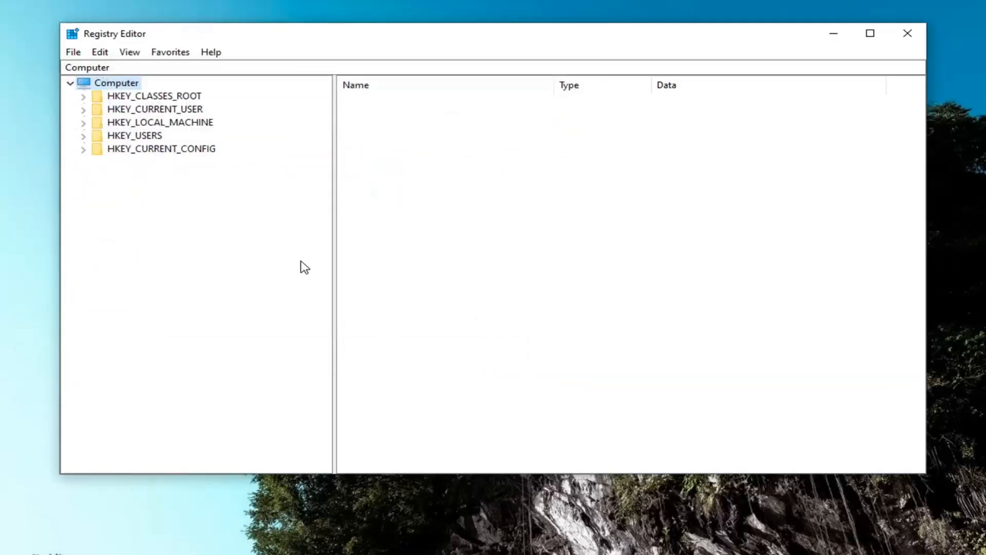
{"action": "mouse_move", "coordinate": [183, 136]}
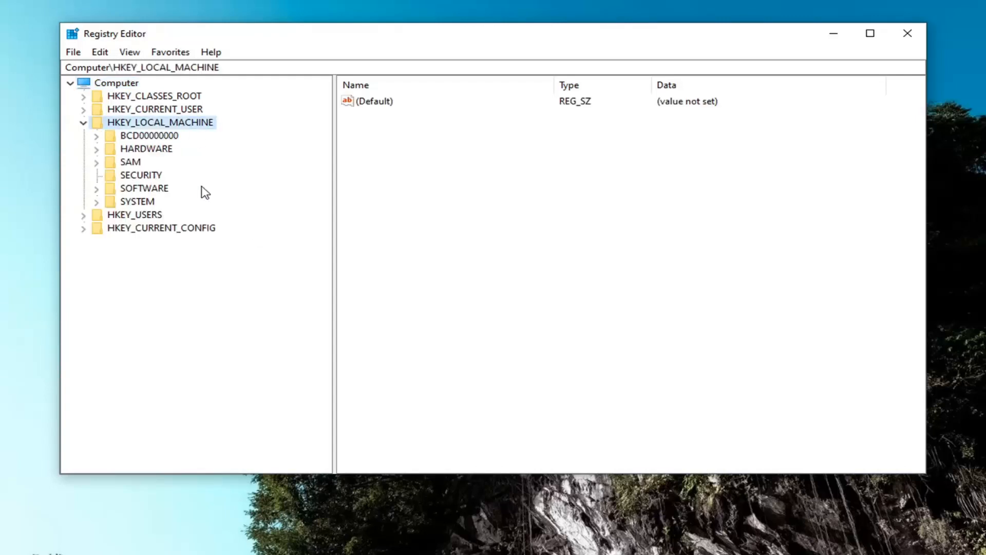
{"action": "mouse_move", "coordinate": [169, 193]}
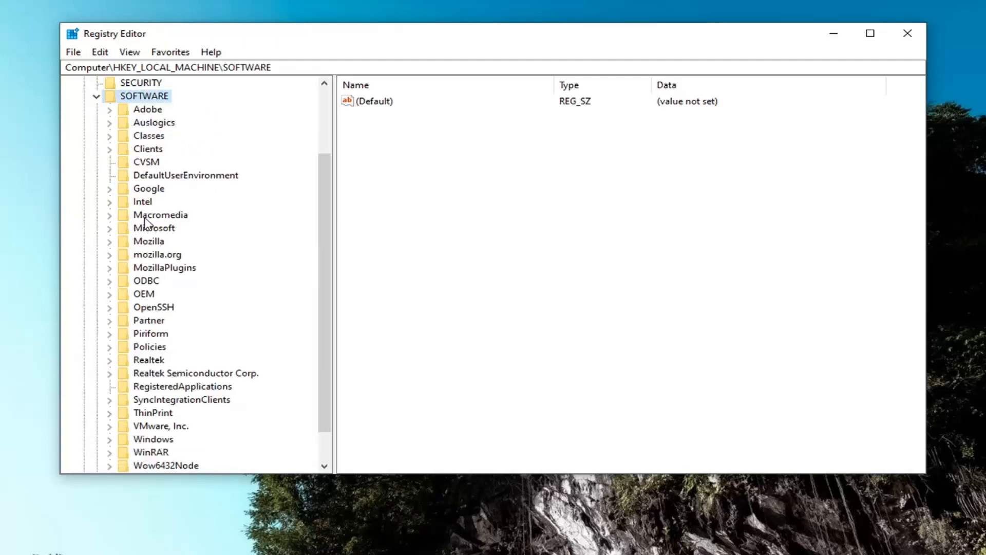
Step: Navigate HKLM\SOFTWARE\Policies\Microsoft\Windows to the System key showing EnableSmartScreen
{"action": "left_click", "coordinate": [149, 346]}
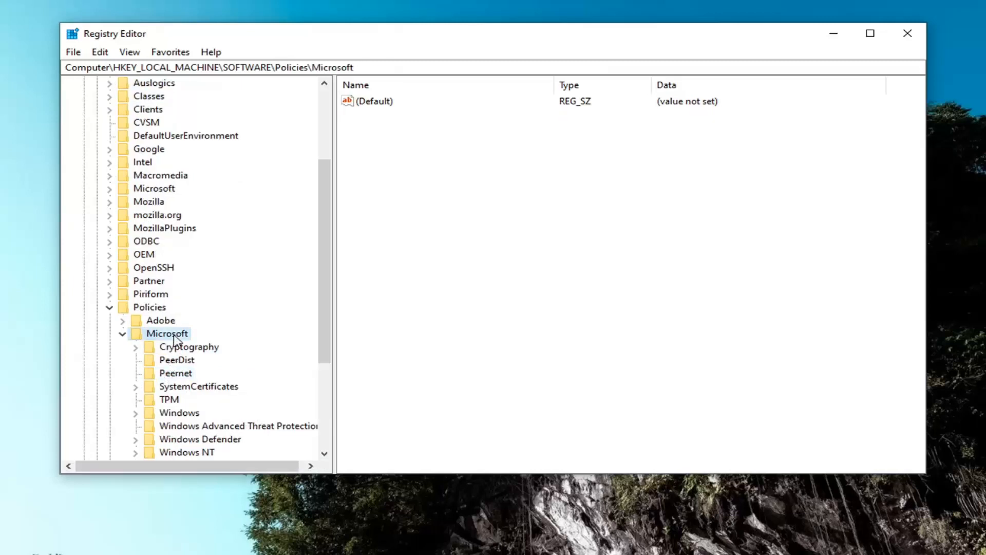
{"action": "mouse_move", "coordinate": [177, 406]}
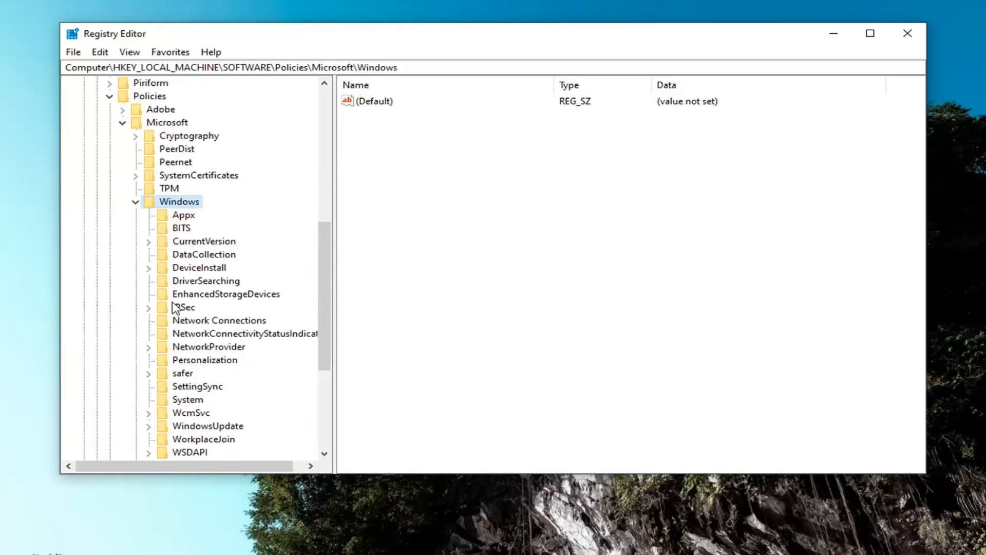
{"action": "left_click", "coordinate": [187, 400]}
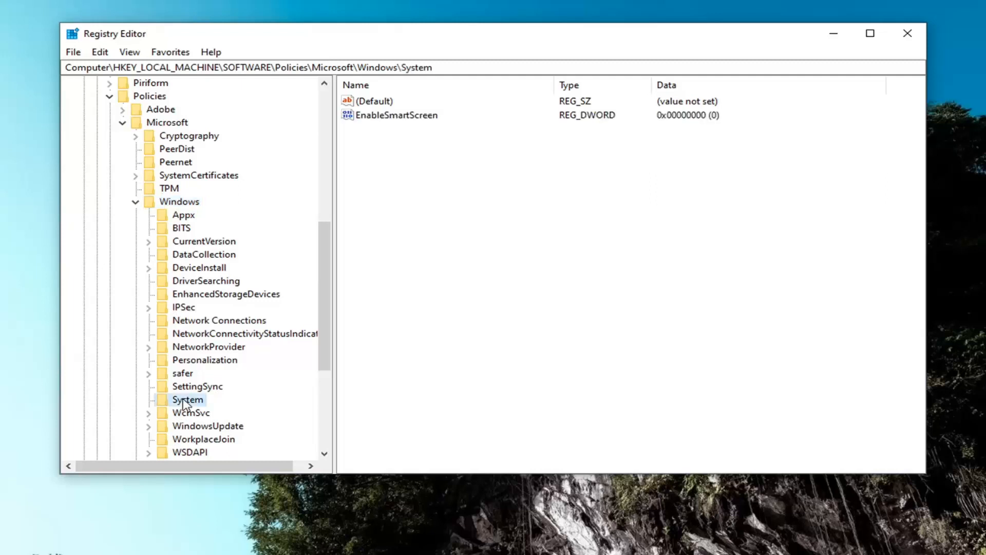
{"action": "mouse_move", "coordinate": [581, 345]}
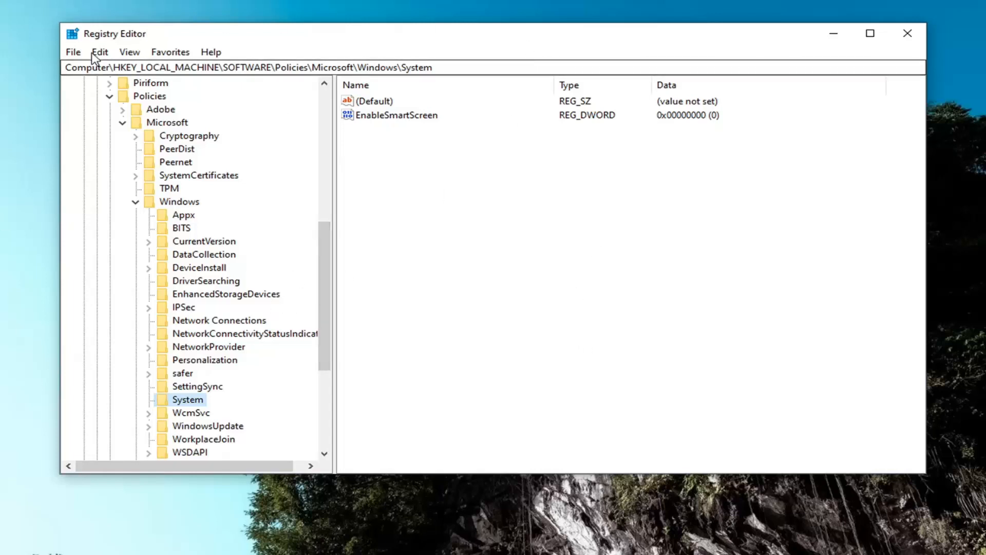
{"action": "mouse_move", "coordinate": [584, 104]}
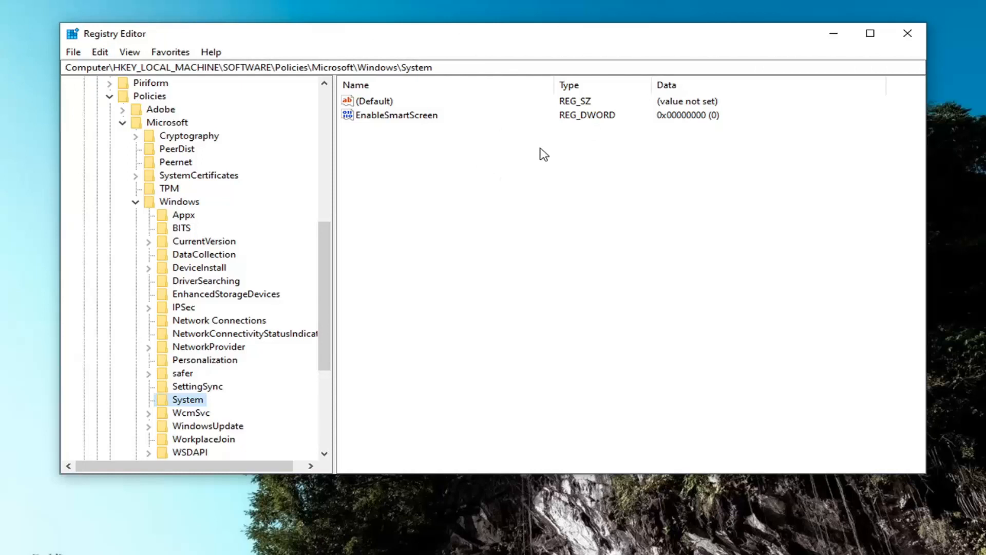
{"action": "mouse_move", "coordinate": [404, 201]}
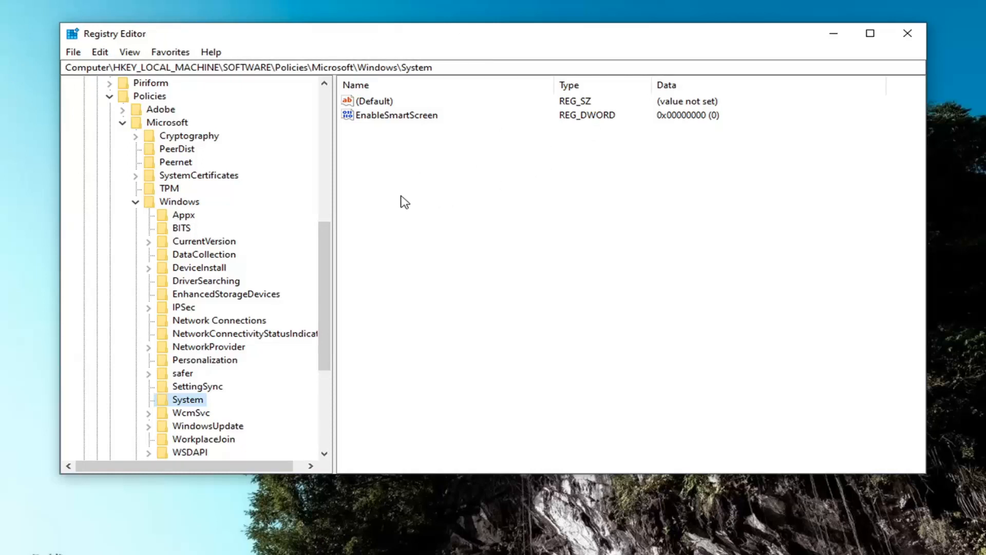
Step: Create a new DWORD (32-bit) value named AllowBlockingAppsAtShutdown in the System key
{"action": "right_click", "coordinate": [403, 202]}
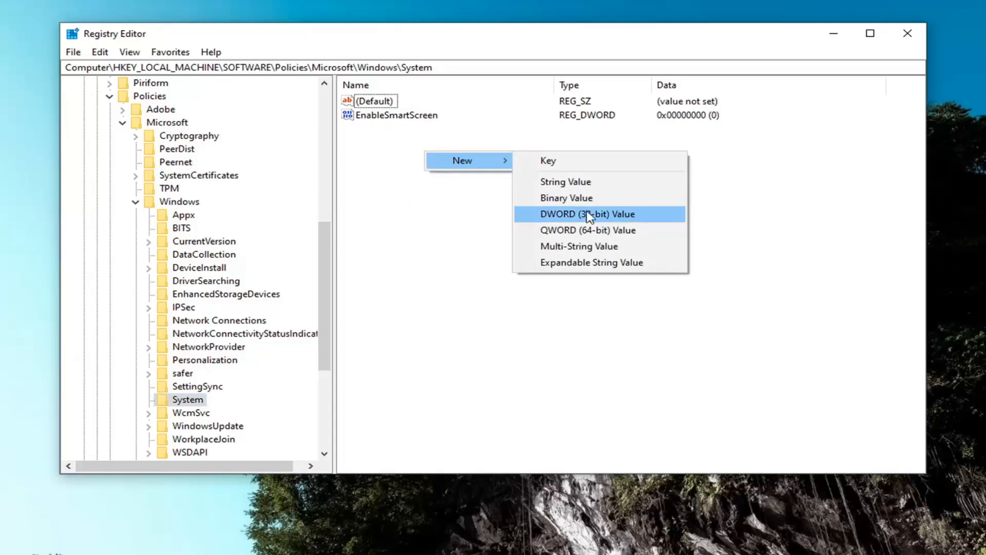
{"action": "left_click", "coordinate": [586, 214]}
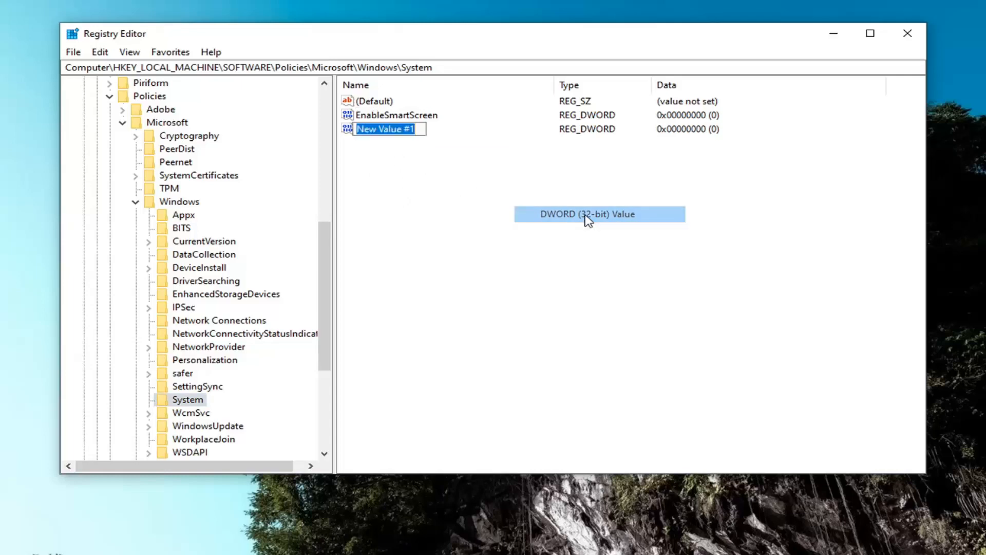
{"action": "type", "text": "AllowBlocki"}
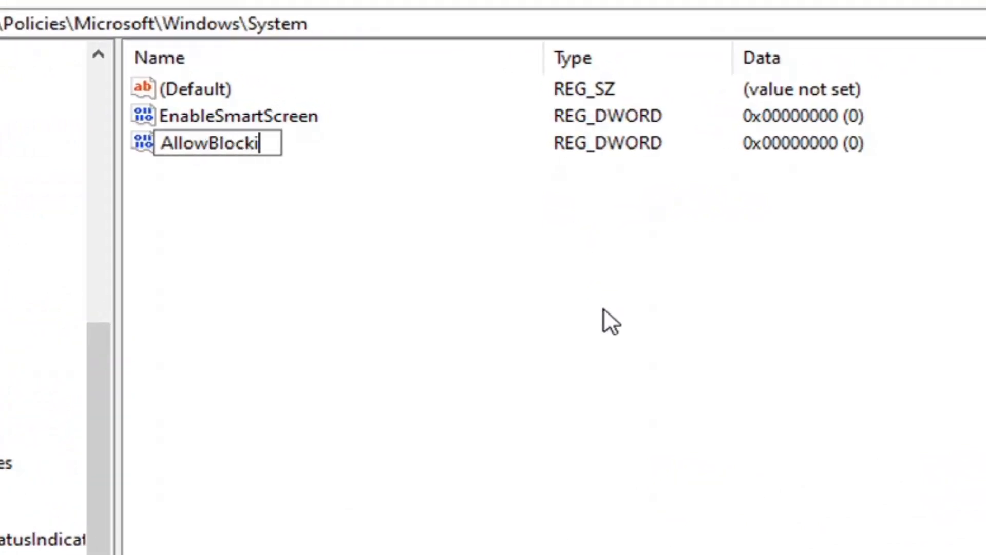
{"action": "type", "text": "ngA"}
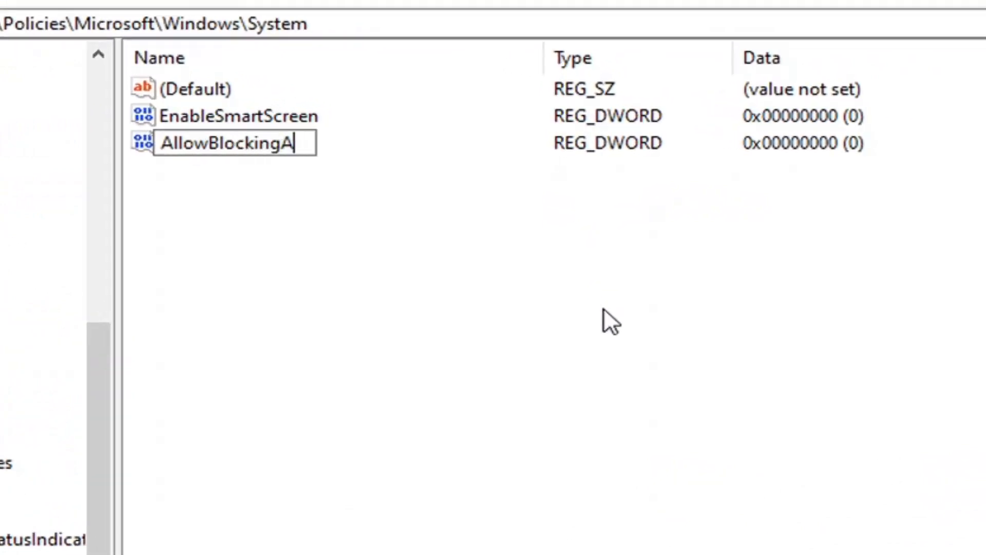
{"action": "type", "text": "ppsAts"}
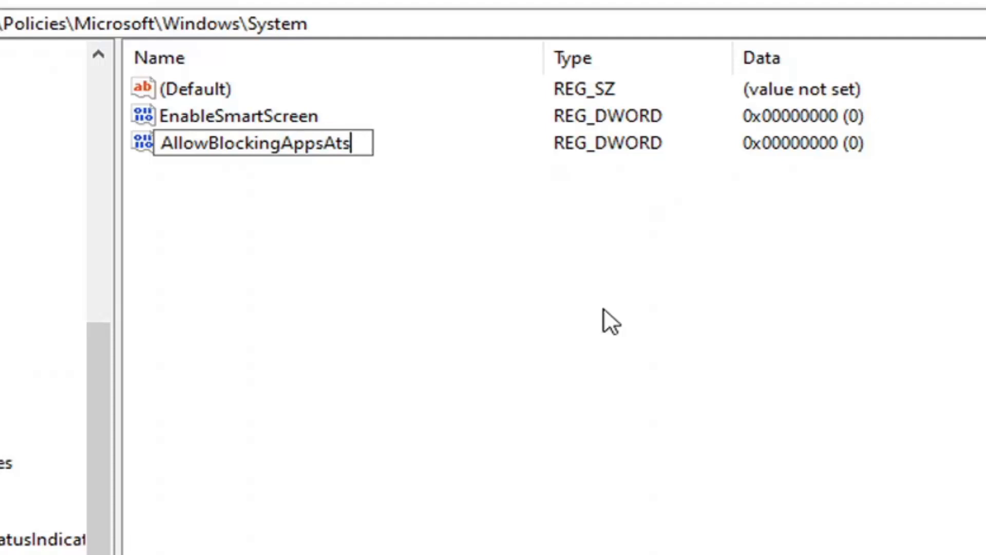
{"action": "type", "text": "hutdo"}
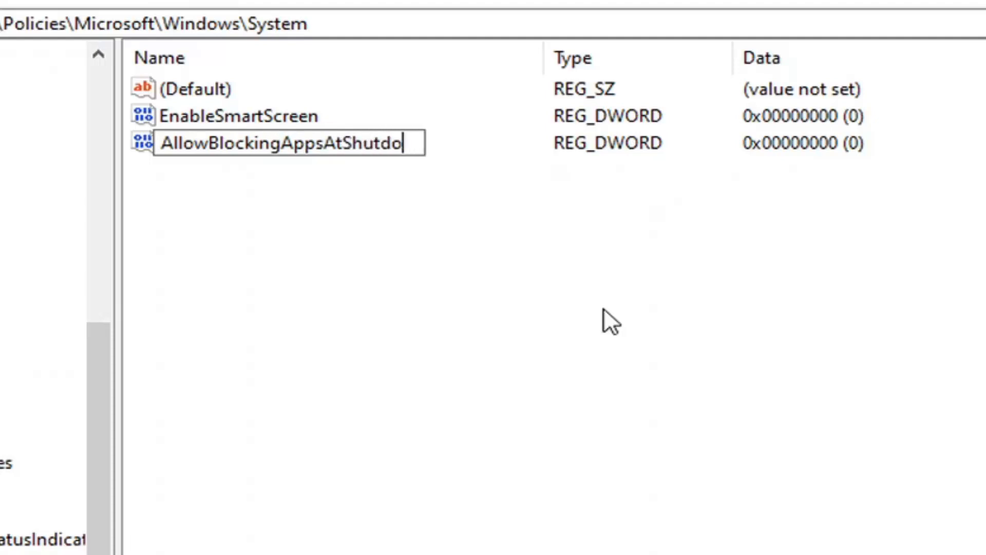
{"action": "type", "text": "wn"}
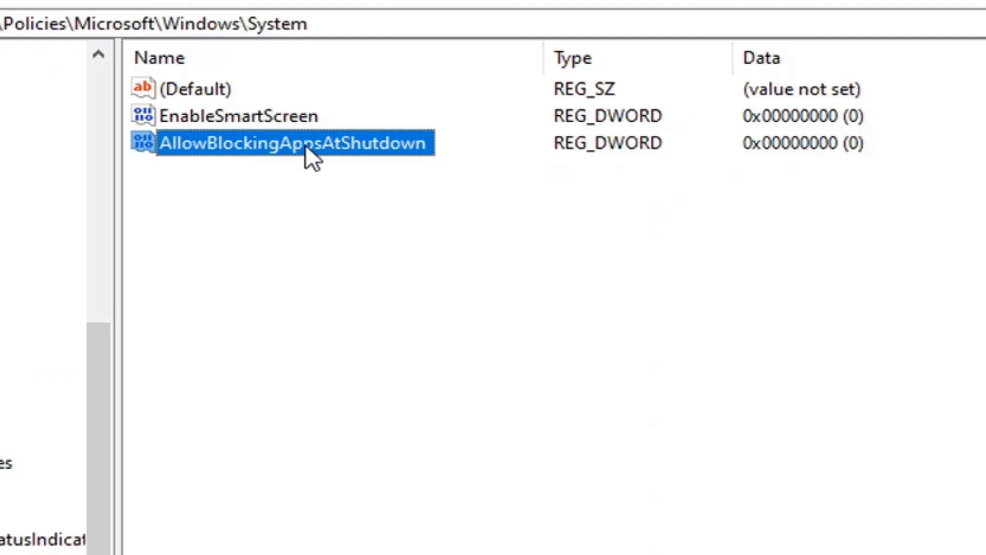
Step: Set AllowBlockingAppsAtShutdown's value data to 1, then close Registry Editor
{"action": "double_click", "coordinate": [290, 143]}
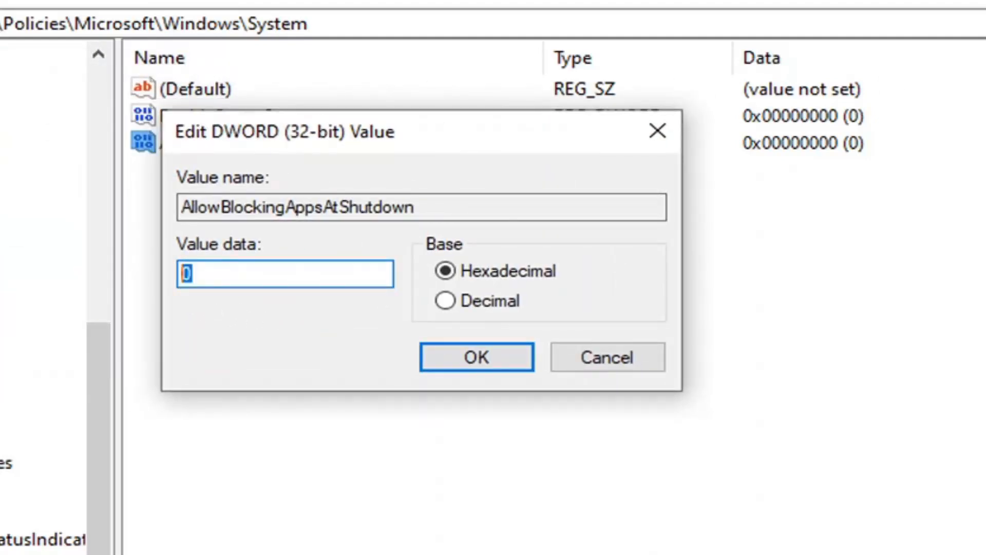
{"action": "type", "text": "1"}
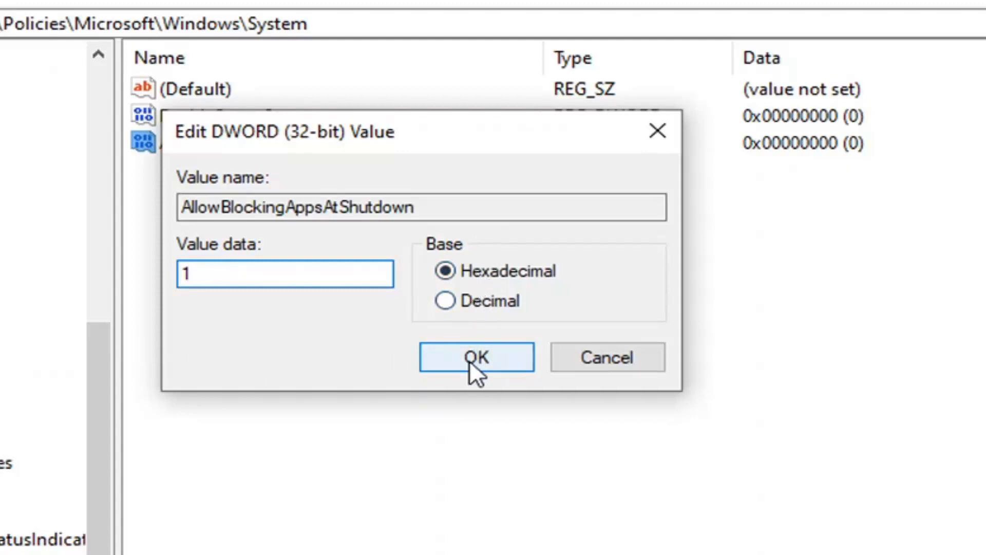
{"action": "left_click", "coordinate": [476, 357]}
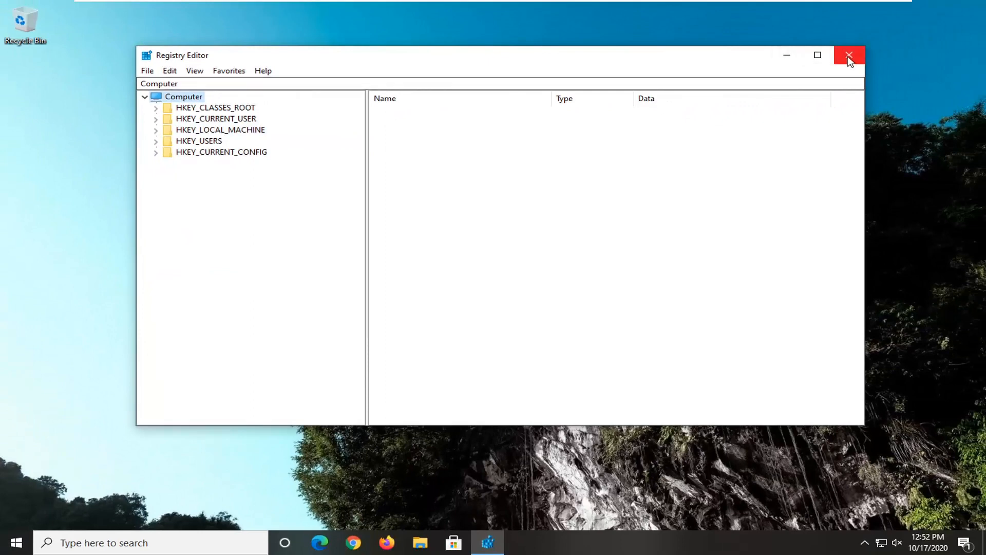
{"action": "left_click", "coordinate": [850, 54]}
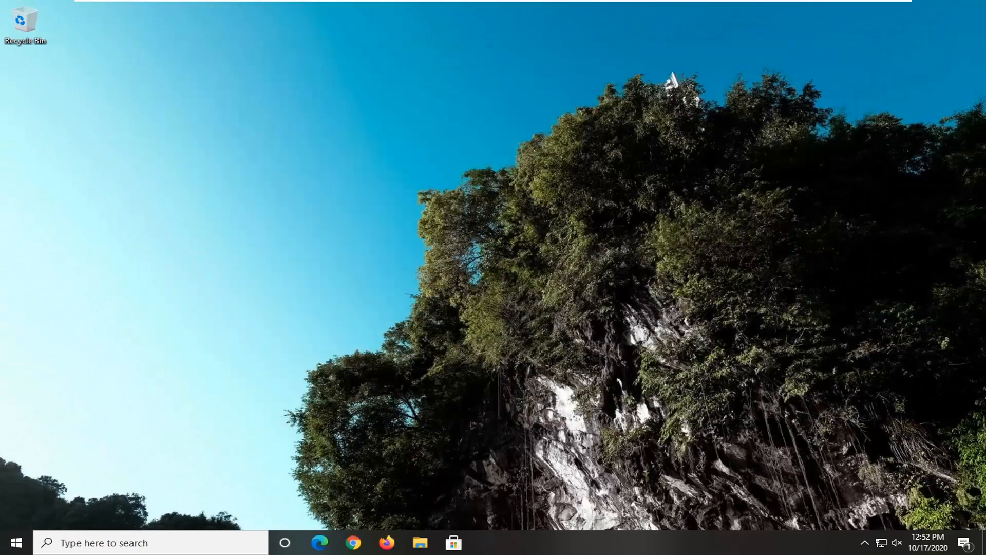